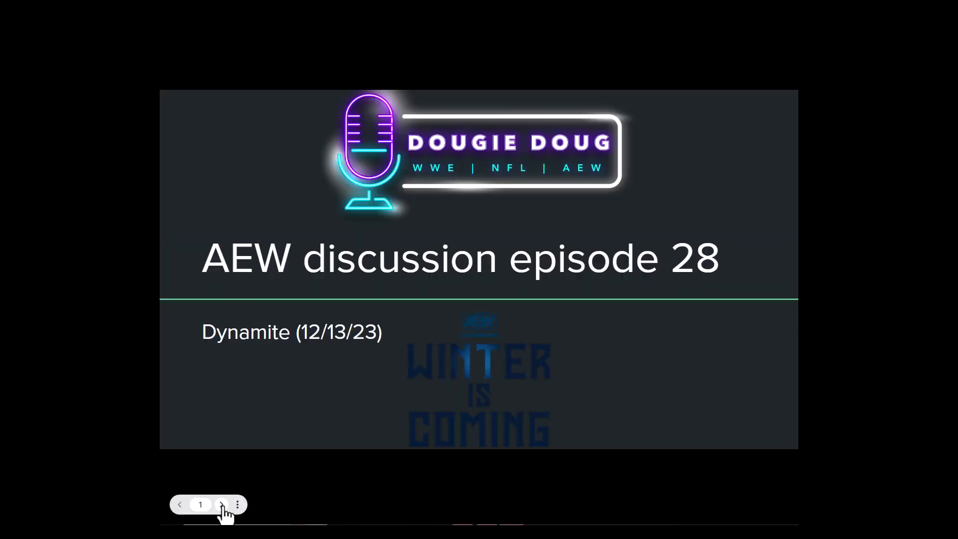
Advance from the AEW episode 28 title slide to slide 2, 'Hangman Page vs. Roderick Strong'.
click(222, 503)
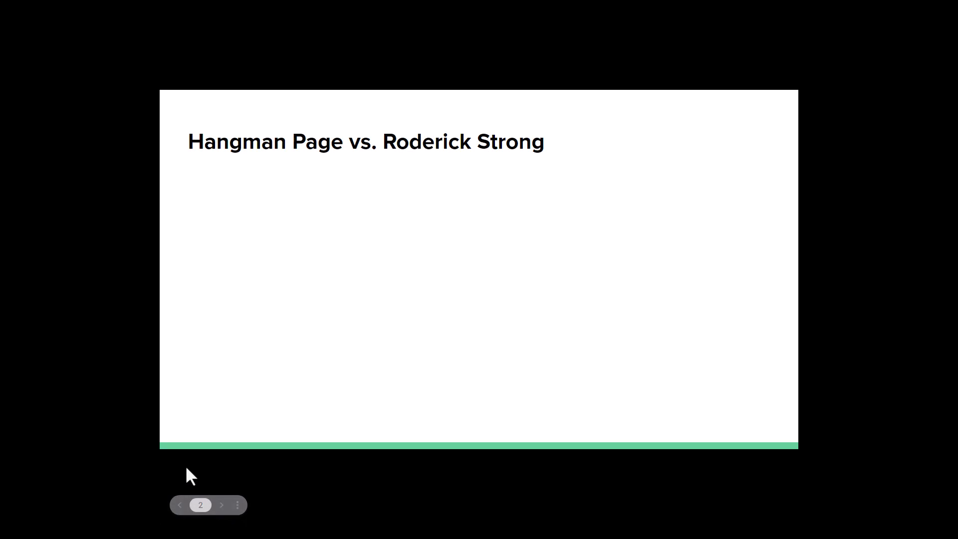